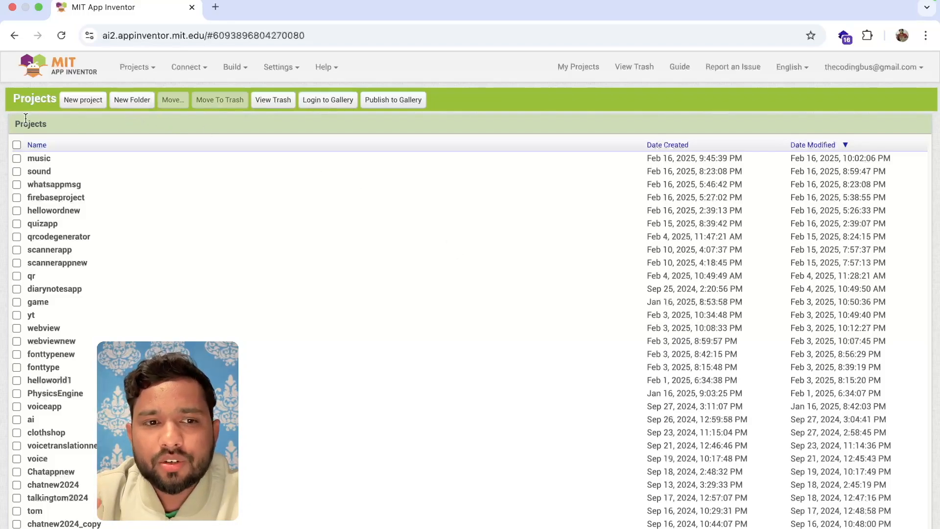
- Start a new project named screennew, confirm it, and open it in the designer
{"action": "left_click", "coordinate": [82, 99]}
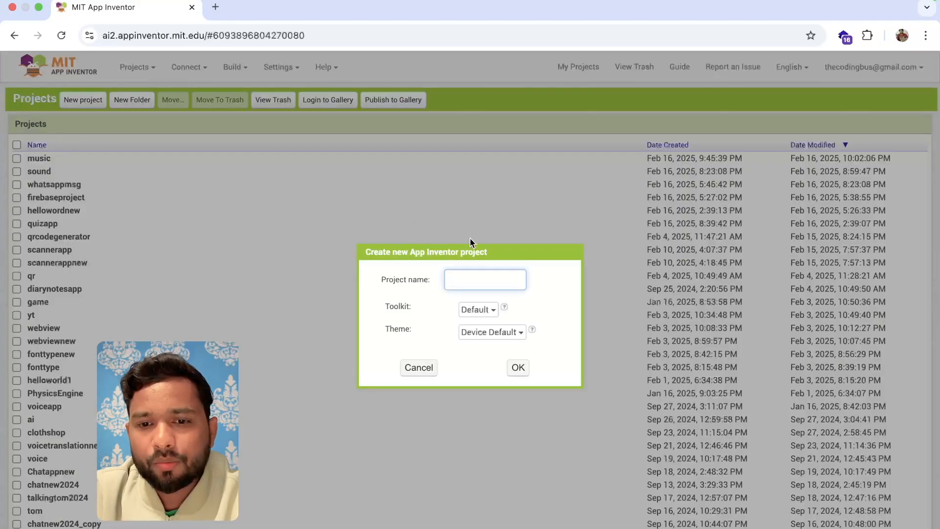
{"action": "type", "text": "screen"}
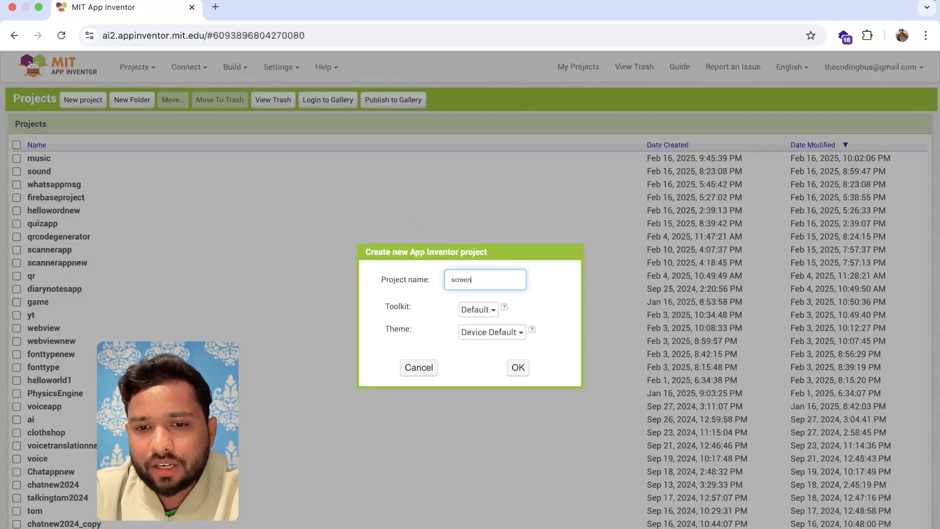
{"action": "left_click", "coordinate": [517, 368]}
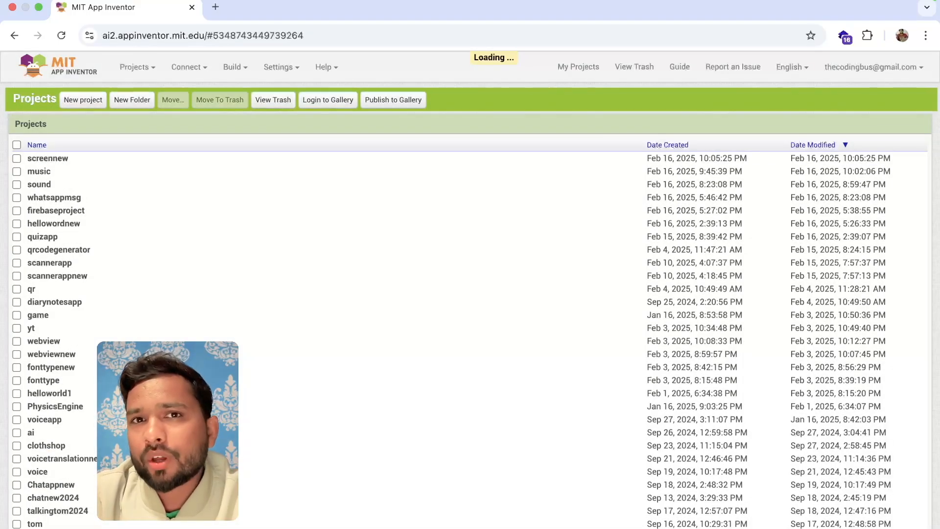
{"action": "left_click", "coordinate": [48, 158]}
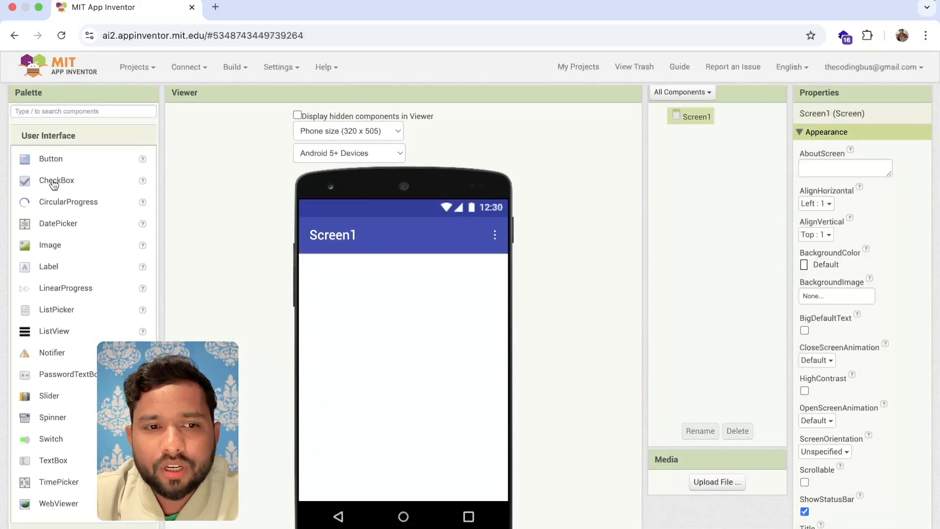
- Add a button labelled 'Go To Screen 2' and centre Screen1's content horizontally and vertically
{"action": "left_click_drag", "start_coordinate": [50, 158], "coordinate": [335, 268]}
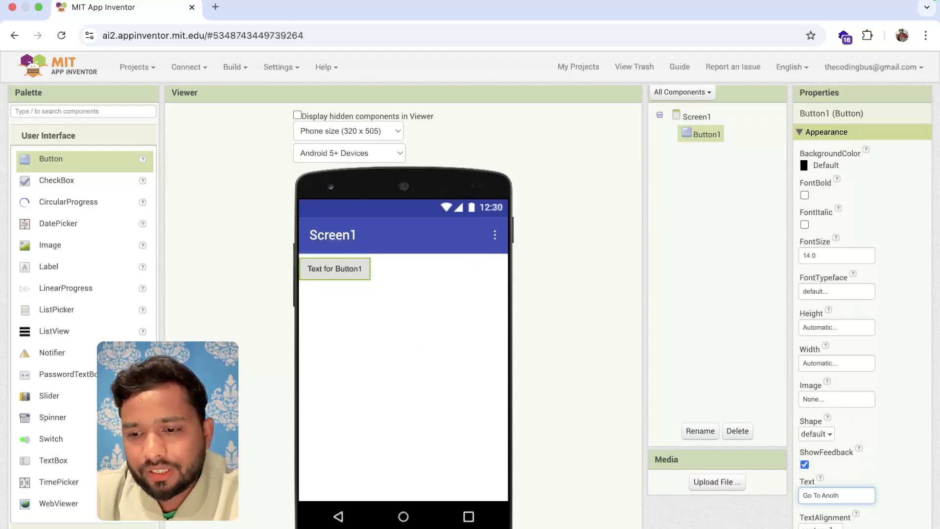
{"action": "type", "text": "Go To Screen 2"}
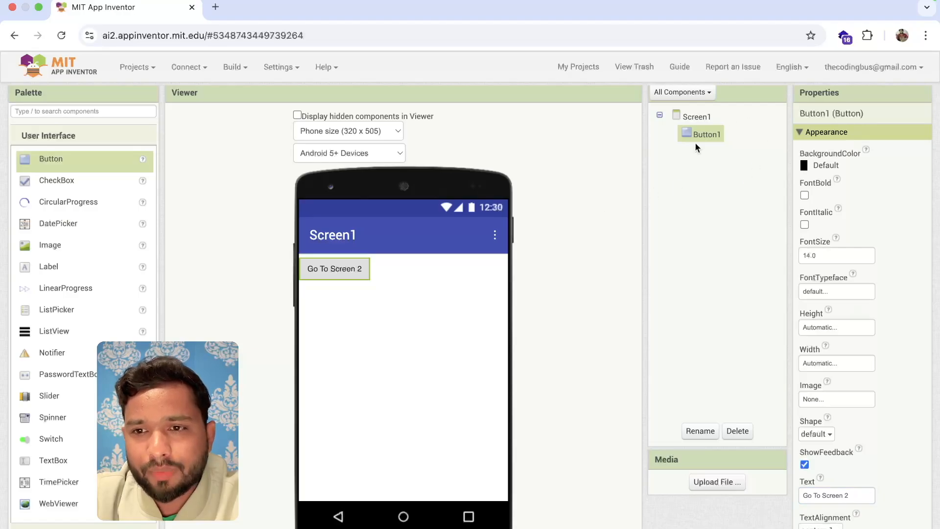
{"action": "left_click", "coordinate": [817, 234]}
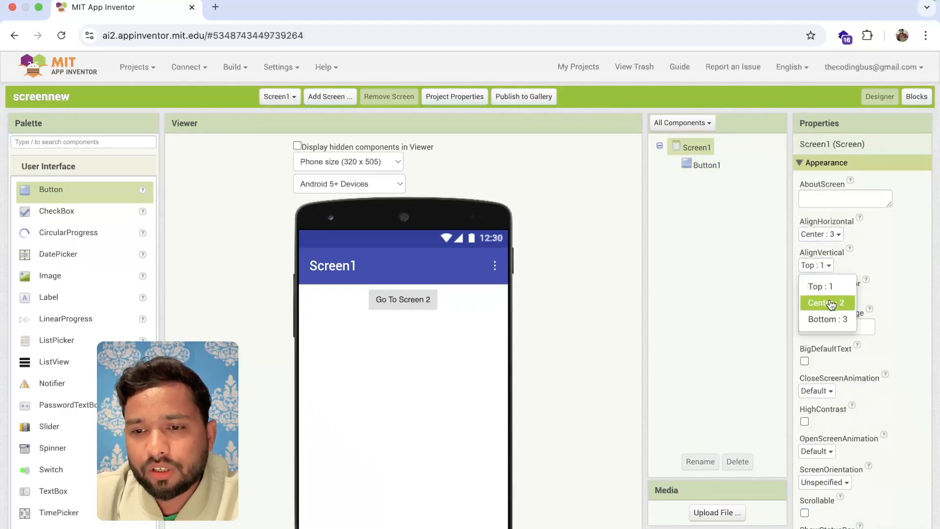
{"action": "left_click", "coordinate": [825, 303]}
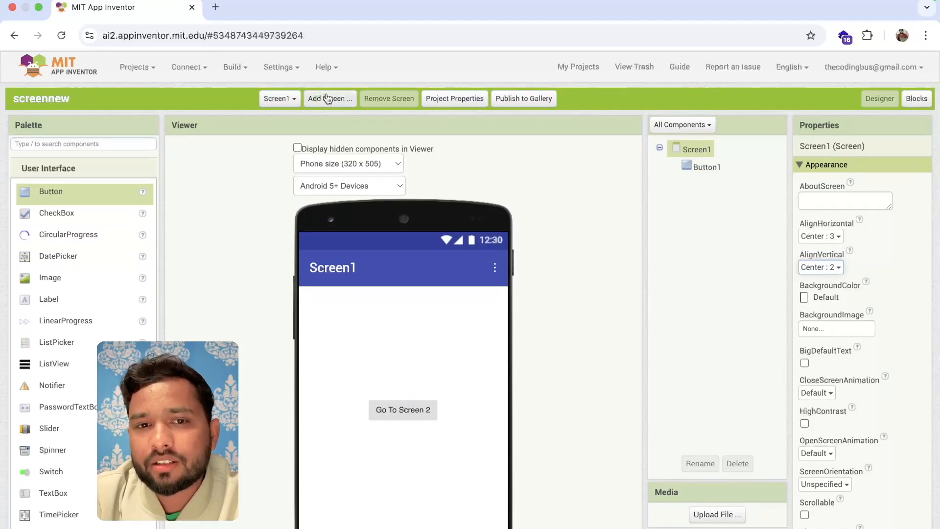
- Add Screen2, drop a Label onto it, and centre Screen2's content
{"action": "left_click", "coordinate": [328, 98]}
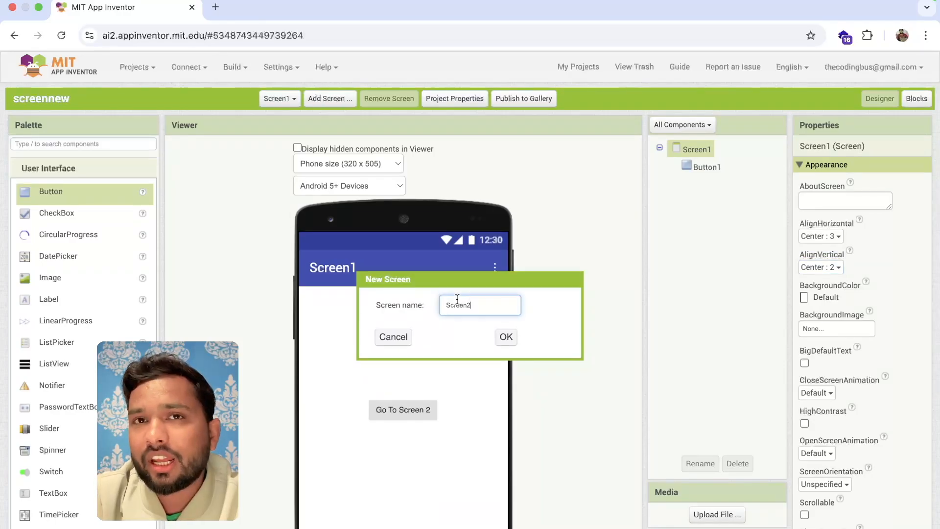
{"action": "left_click", "coordinate": [505, 336]}
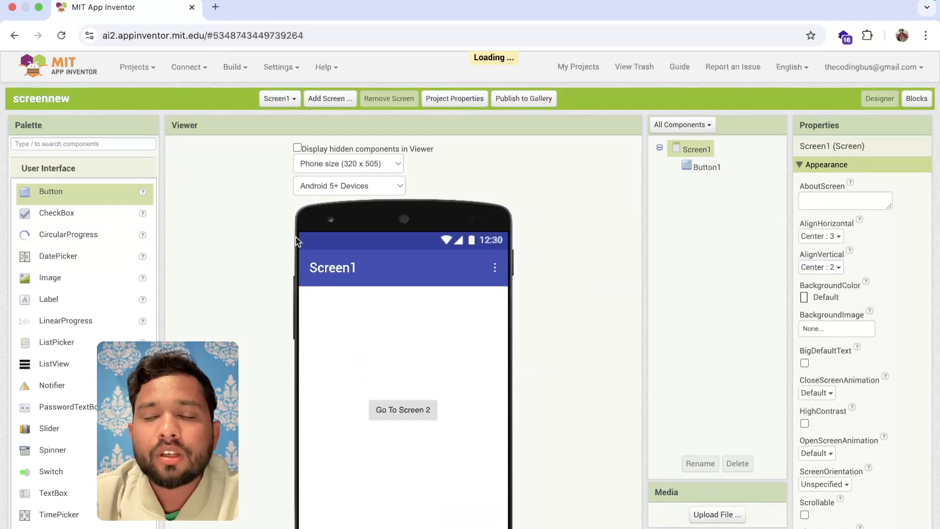
{"action": "left_click", "coordinate": [279, 98]}
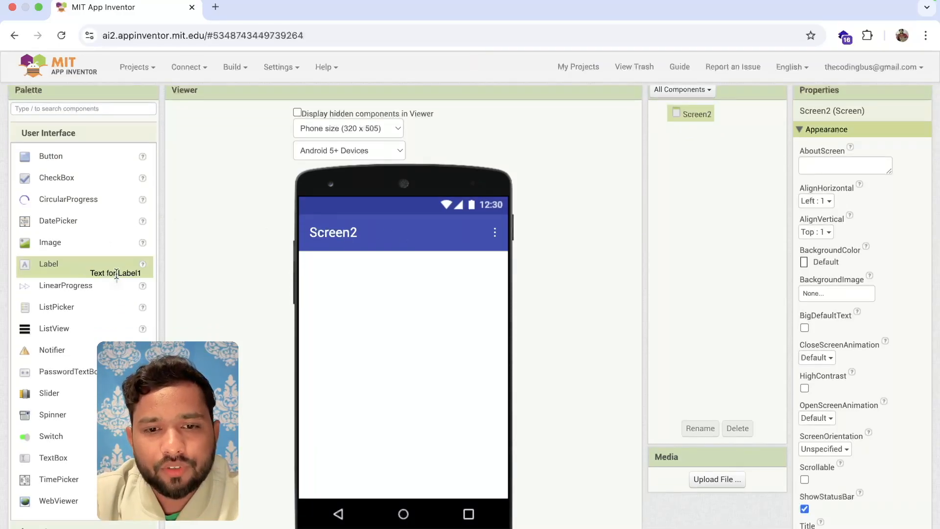
{"action": "left_click_drag", "start_coordinate": [48, 264], "coordinate": [403, 260]}
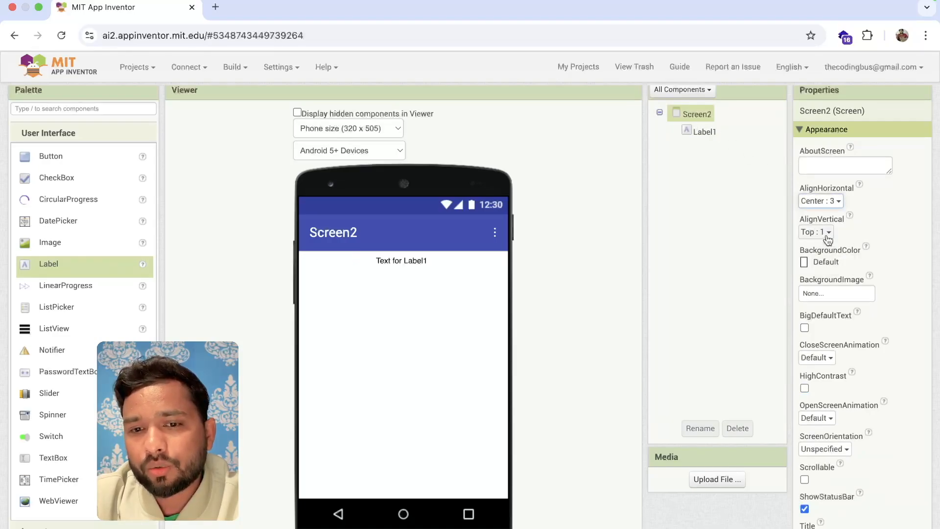
{"action": "left_click", "coordinate": [820, 231]}
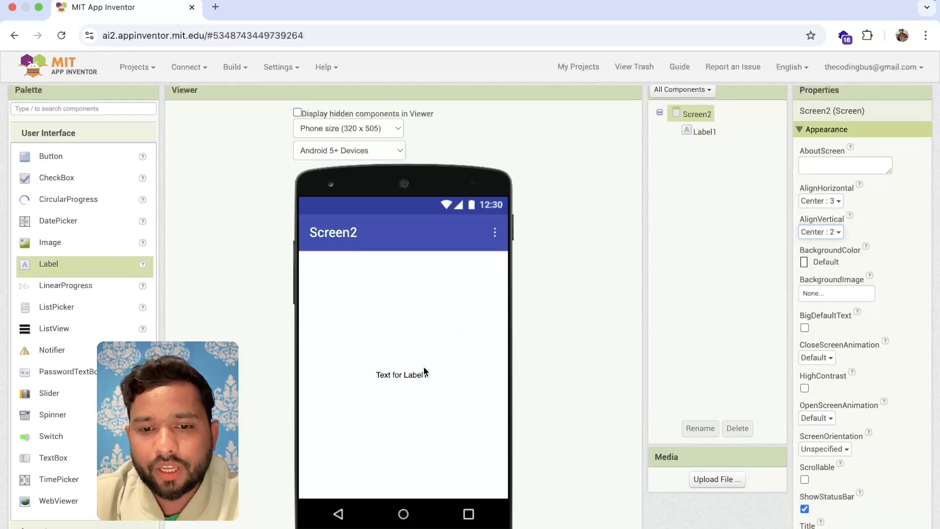
- Give Label1 a larger font size and switch back to Screen1
{"action": "left_click", "coordinate": [403, 374]}
{"action": "type", "text": "2"}
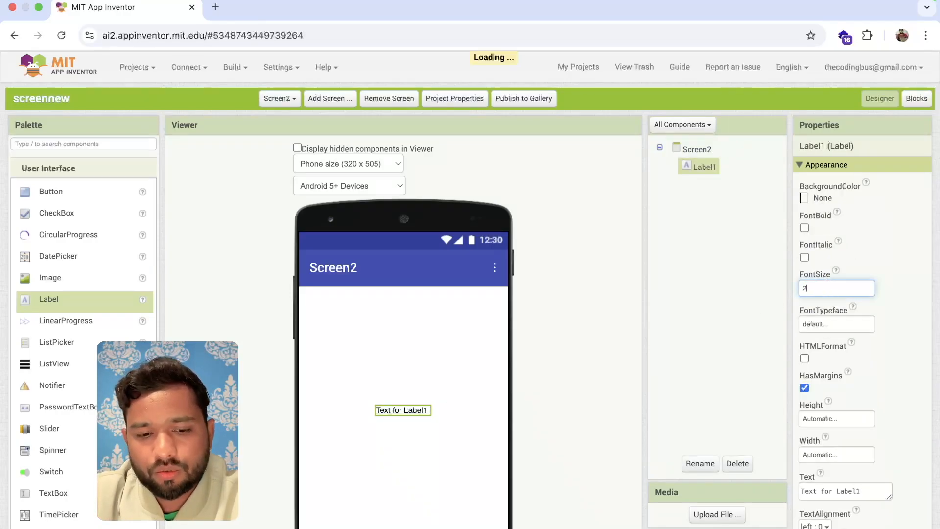
{"action": "left_click", "coordinate": [696, 149]}
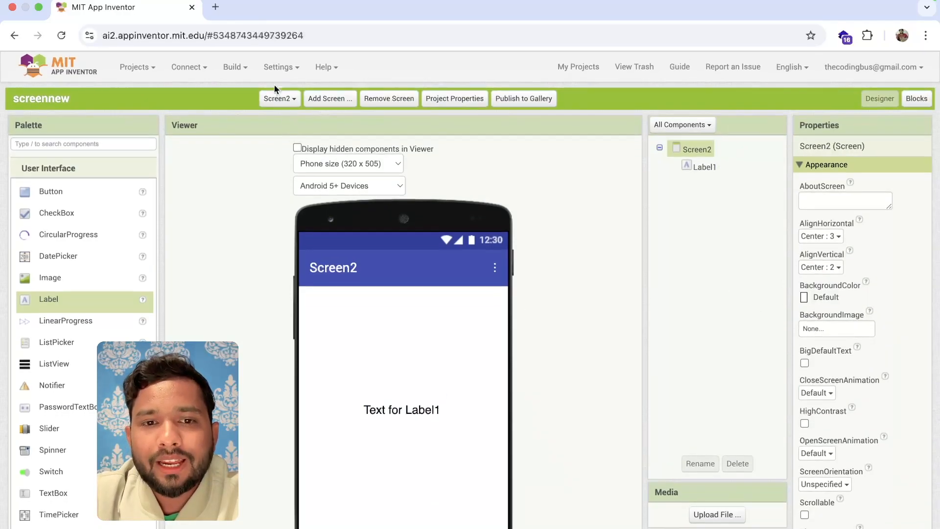
{"action": "left_click", "coordinate": [280, 98]}
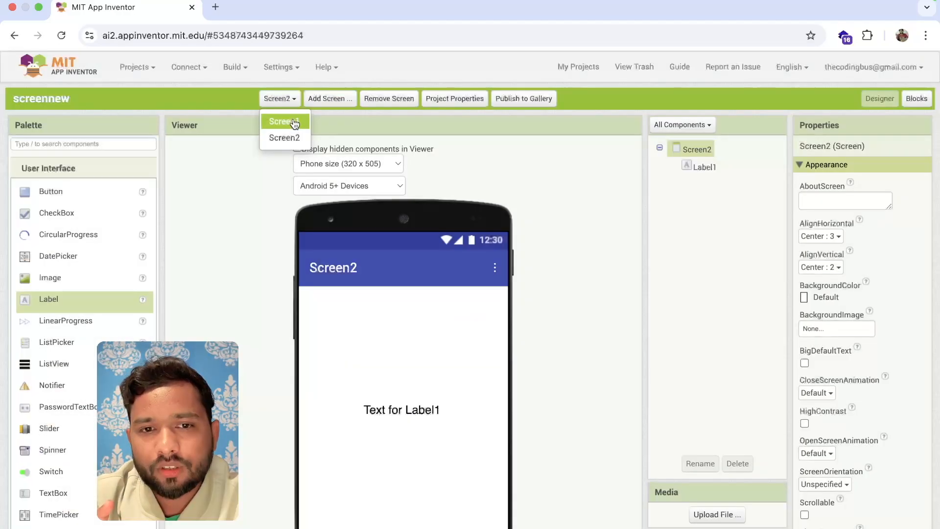
{"action": "left_click", "coordinate": [284, 122]}
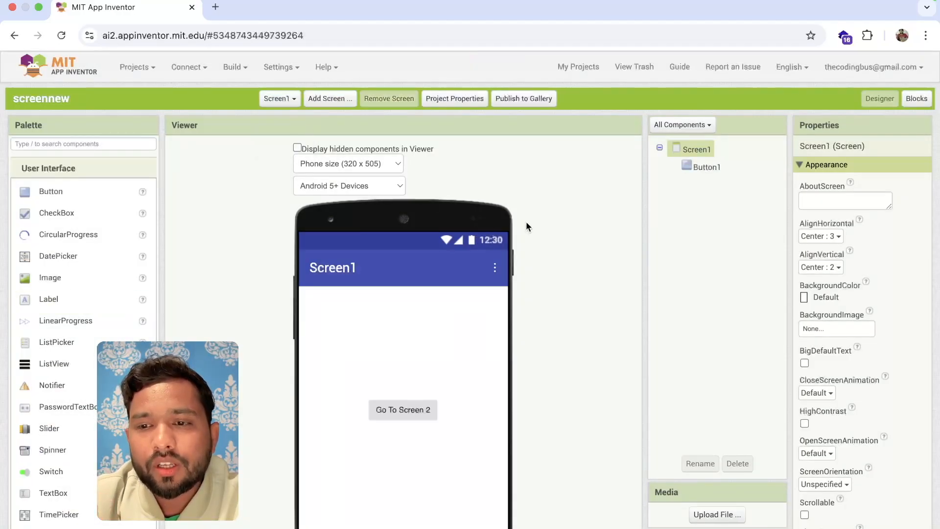
- In Screen1's Blocks editor, add a when Button1.Click event
{"action": "left_click", "coordinate": [916, 98]}
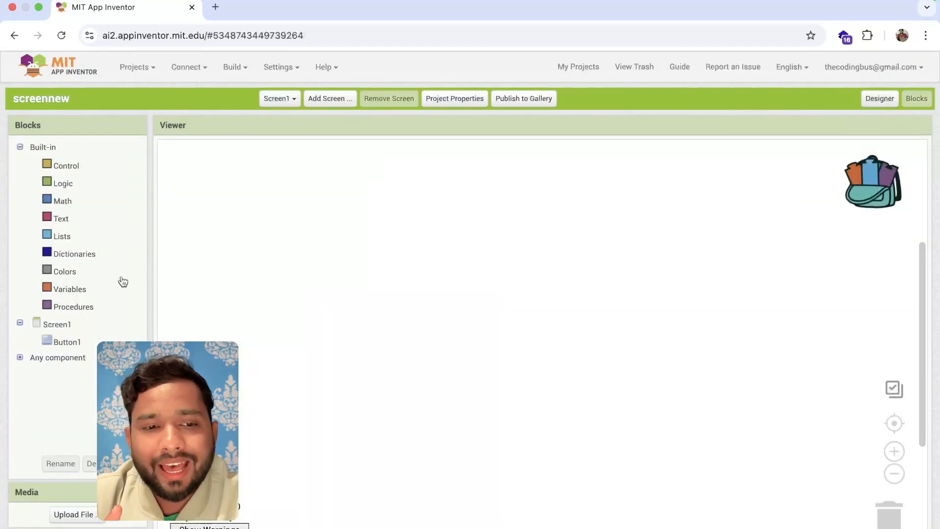
{"action": "mouse_move", "coordinate": [276, 254]}
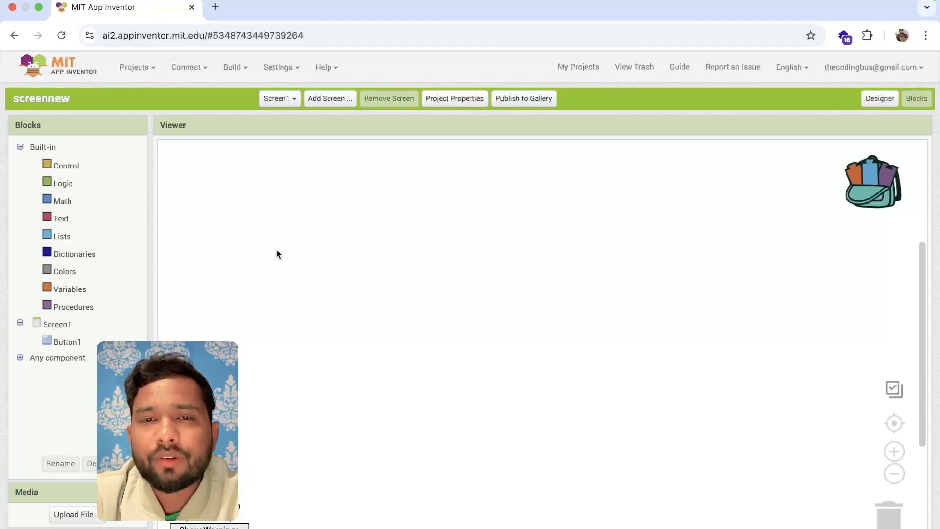
{"action": "left_click", "coordinate": [67, 341]}
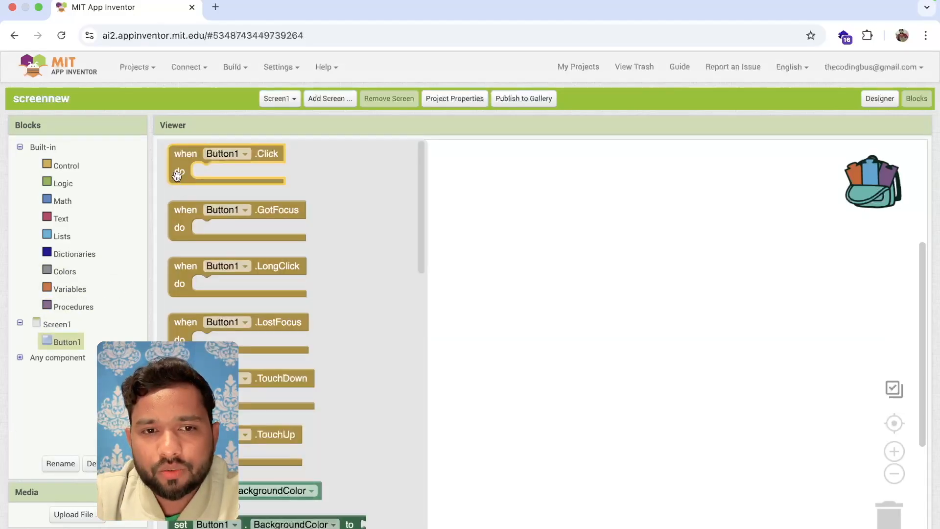
{"action": "left_click", "coordinate": [57, 324]}
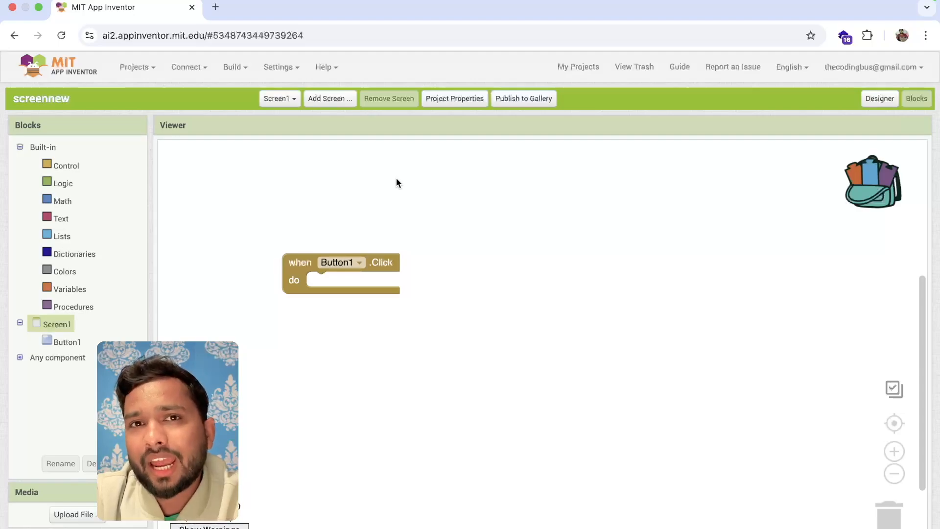
- Snap 'open another screen' into Button1.Click with a 'Screen2' text block for screenName
{"action": "type", "text": "open"}
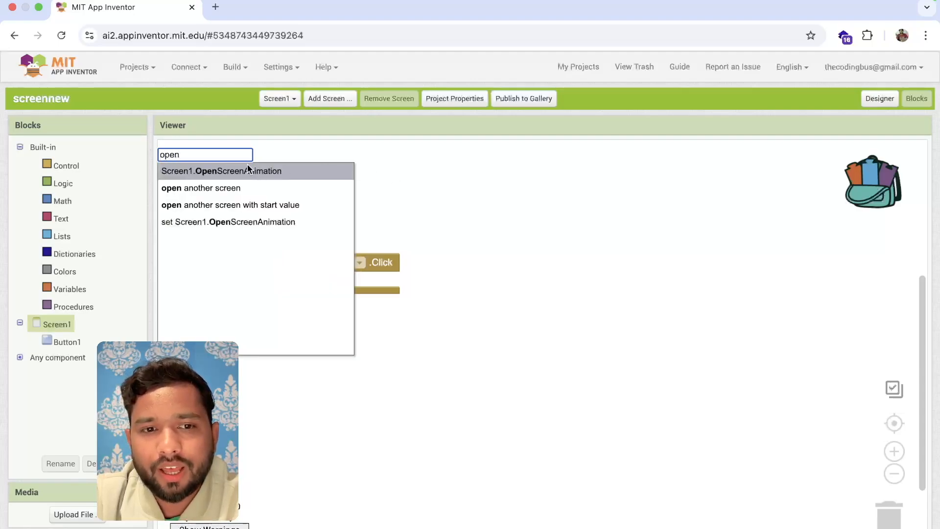
{"action": "left_click", "coordinate": [200, 188]}
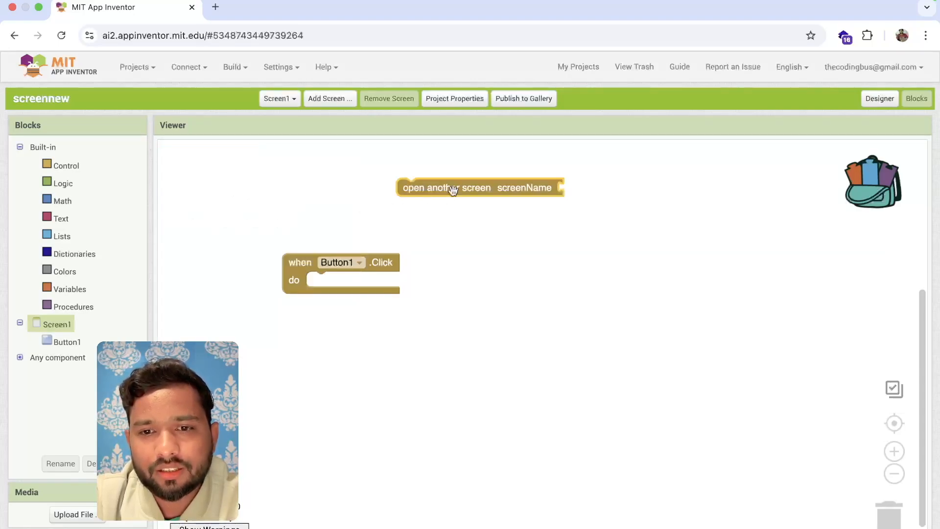
{"action": "left_click_drag", "start_coordinate": [480, 187], "coordinate": [355, 280]}
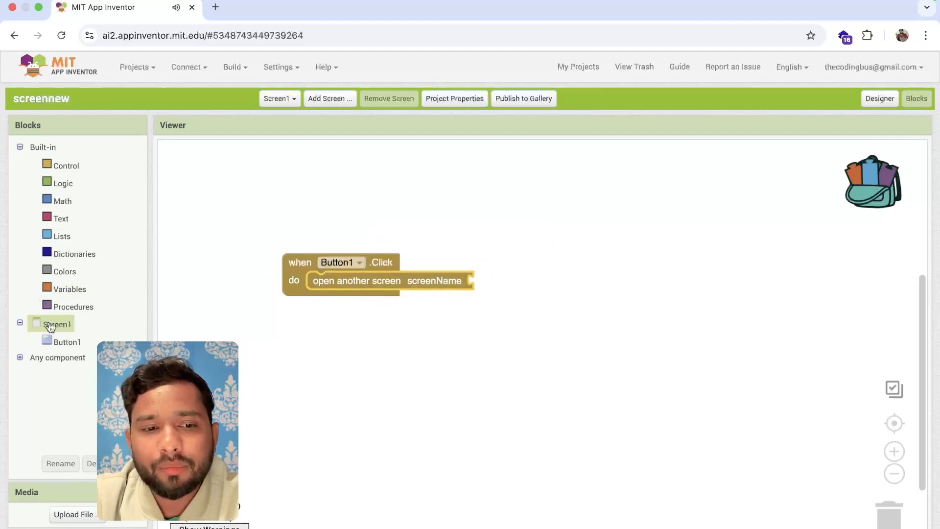
{"action": "left_click", "coordinate": [61, 218]}
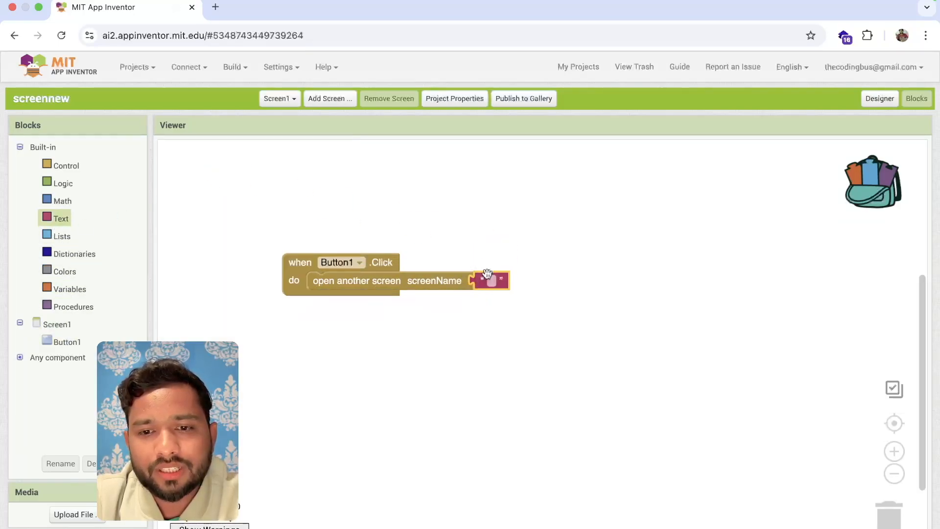
{"action": "type", "text": "Screen2"}
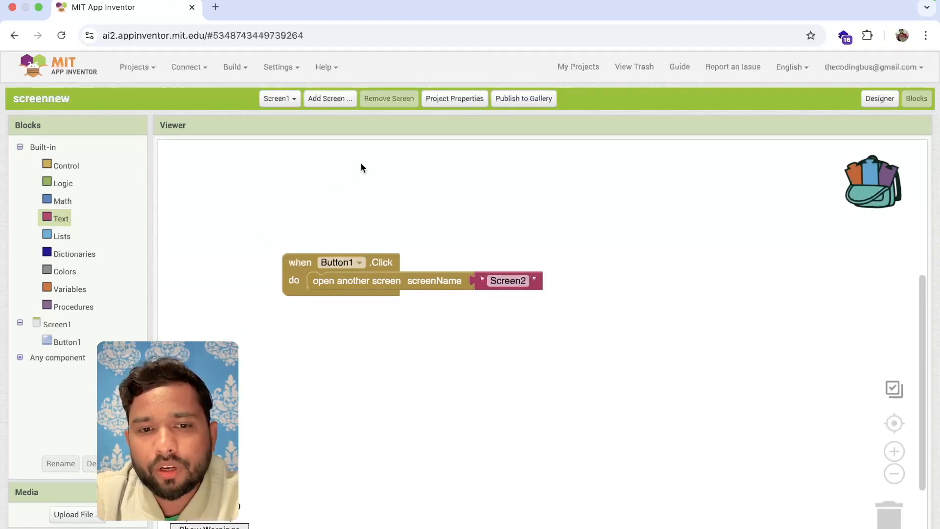
{"action": "type", "text": "open"}
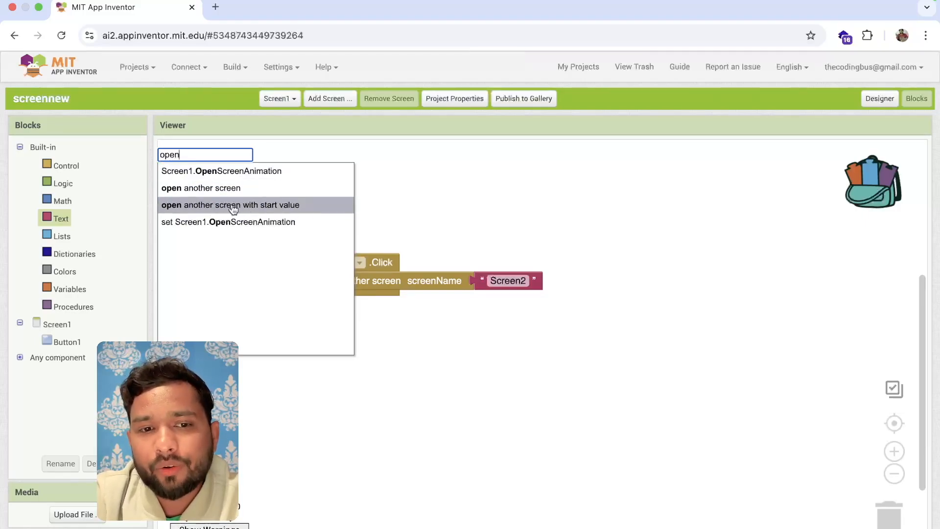
- Use 'open another screen with start value' with Screen2, and set global name to 'CB'
{"action": "left_click", "coordinate": [230, 205]}
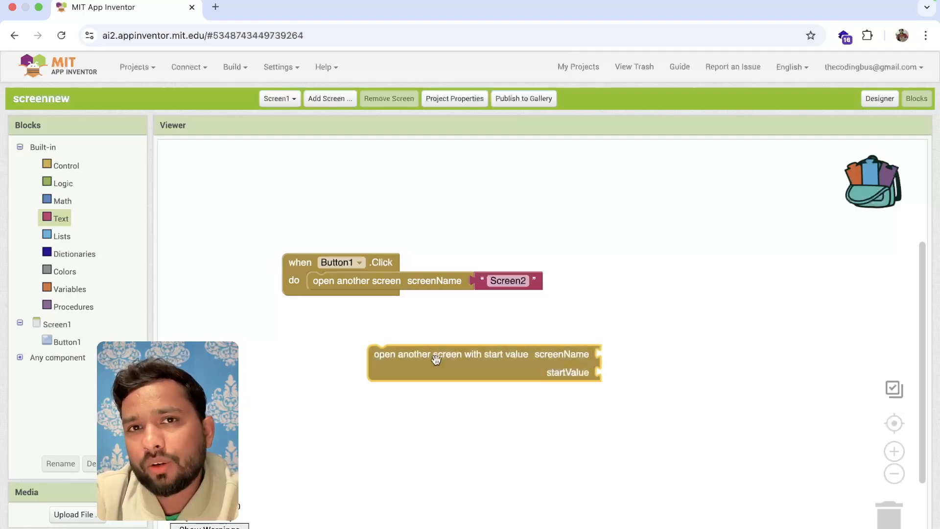
{"action": "mouse_move", "coordinate": [520, 361]}
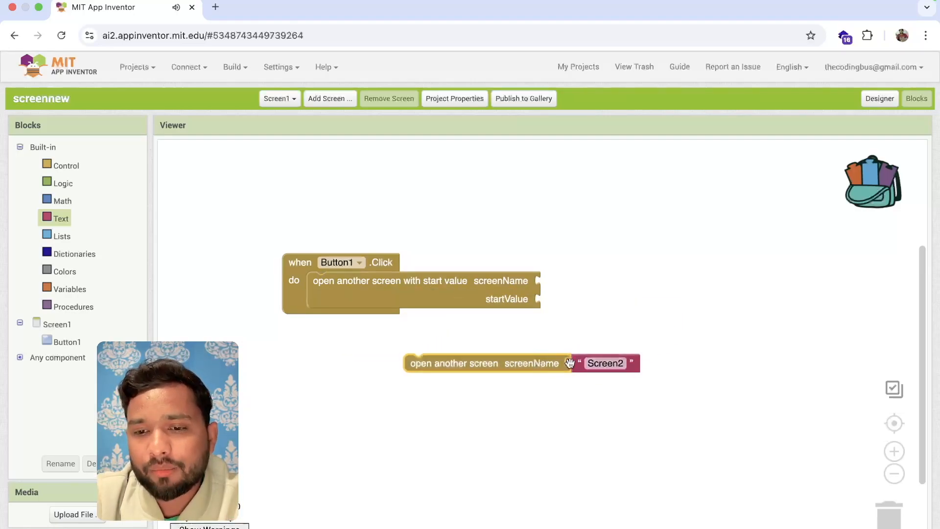
{"action": "left_click_drag", "start_coordinate": [606, 363], "coordinate": [574, 280]}
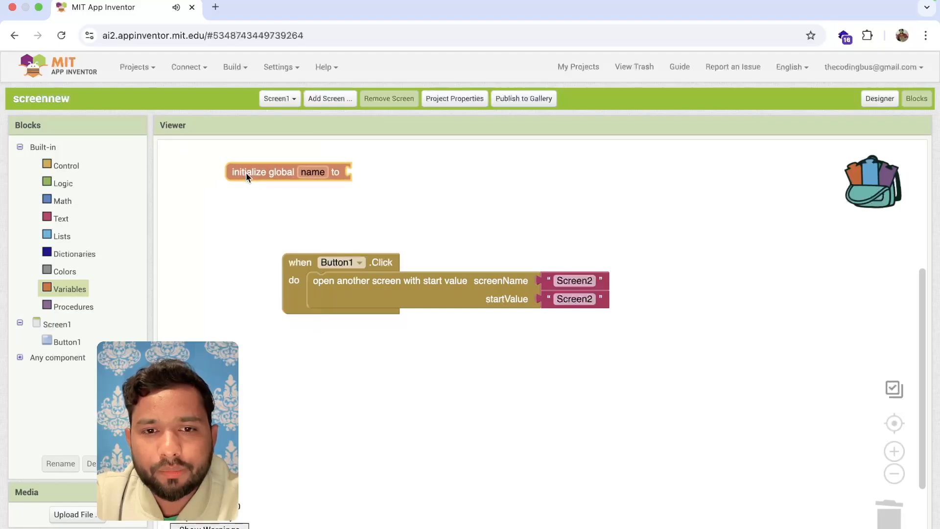
{"action": "left_click_drag", "start_coordinate": [574, 299], "coordinate": [381, 205]}
{"action": "type", "text": "T"}
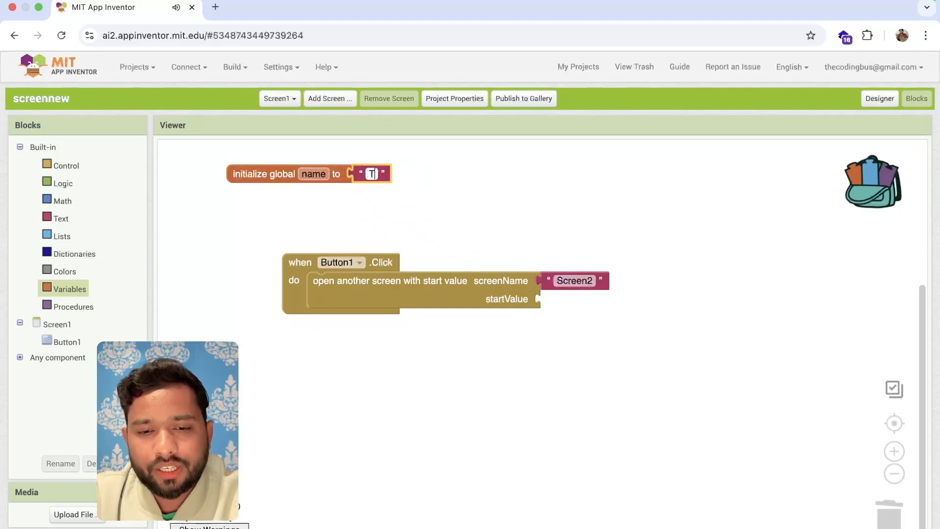
{"action": "type", "text": "CB"}
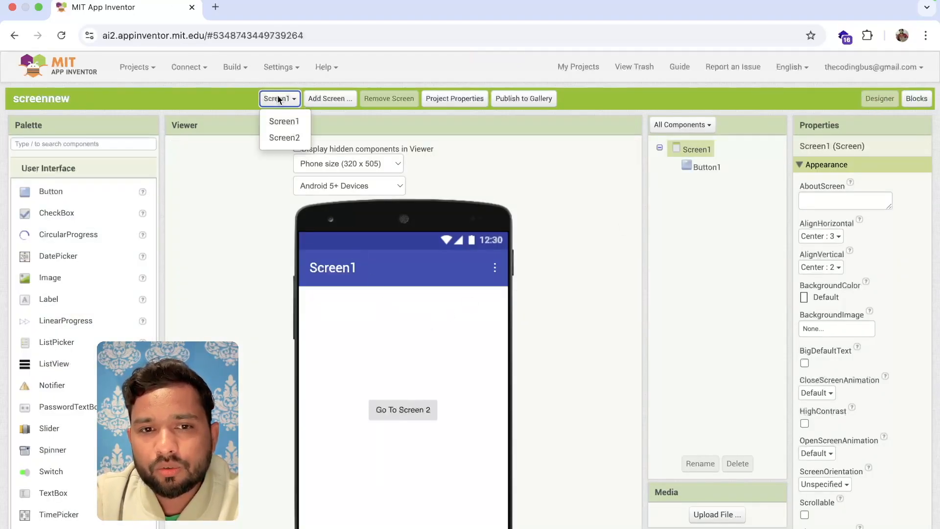
{"action": "mouse_move", "coordinate": [283, 137]}
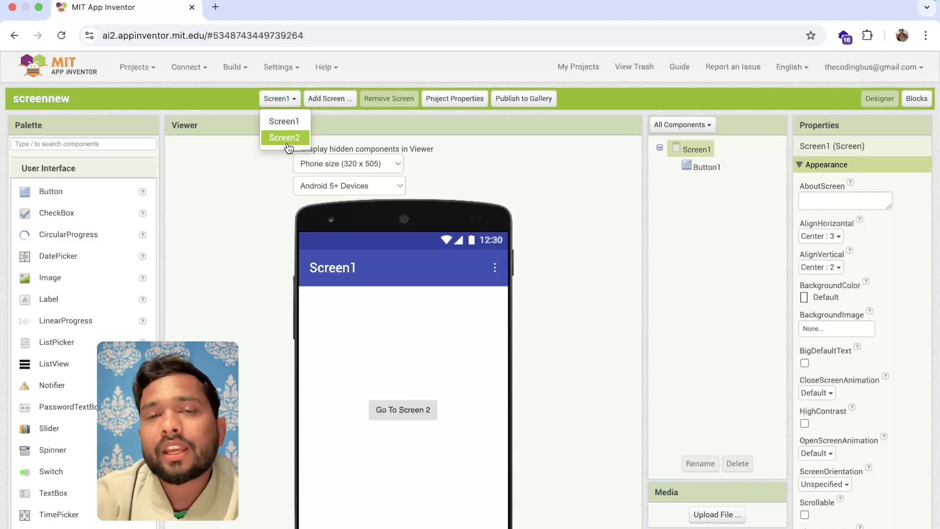
- Select Screen2 from the screen list and open its Blocks workspace
{"action": "left_click", "coordinate": [285, 137]}
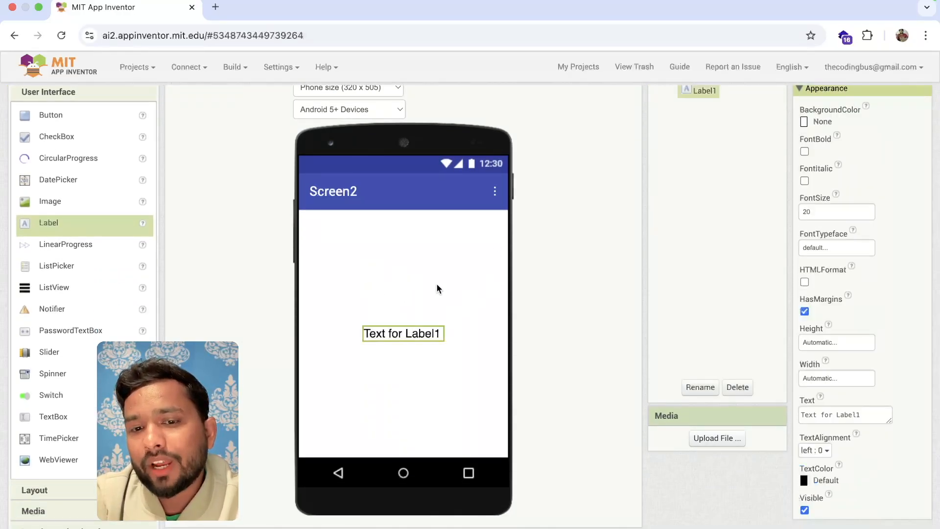
{"action": "left_click", "coordinate": [915, 99]}
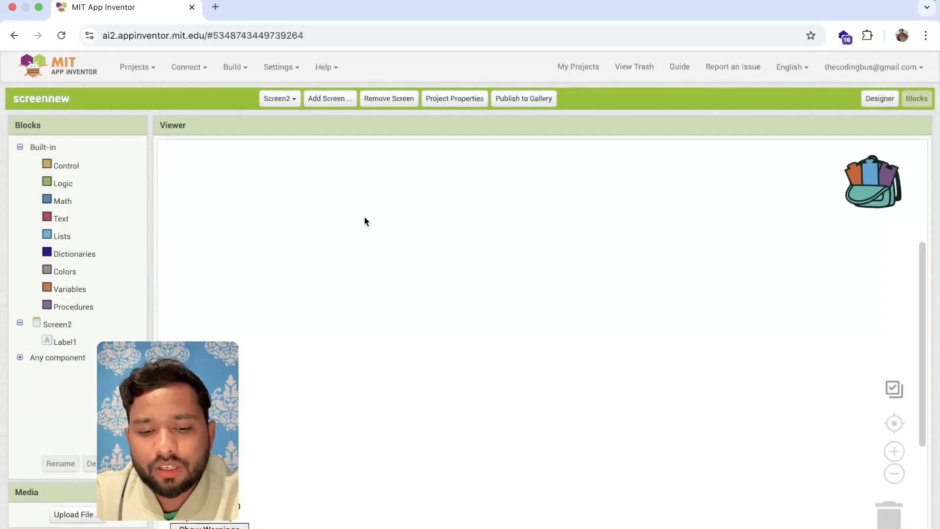
- Add when Screen2.Initialize setting Label1.Text to the 'get start value' block
{"action": "type", "text": "get"}
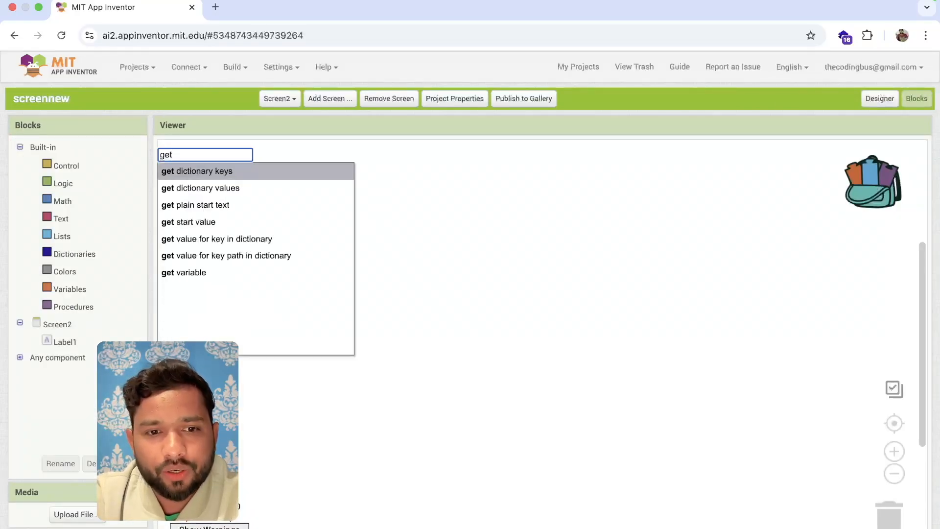
{"action": "mouse_move", "coordinate": [207, 222]}
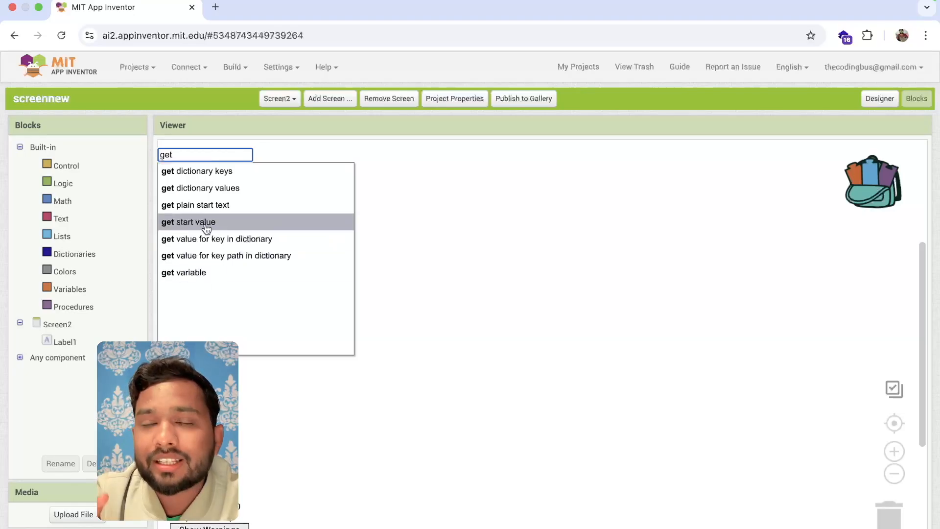
{"action": "left_click", "coordinate": [188, 222]}
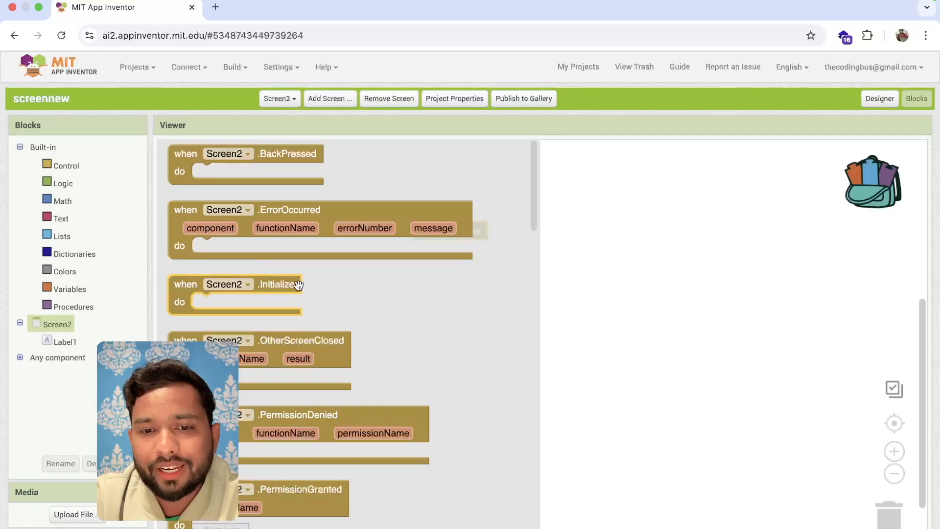
{"action": "left_click", "coordinate": [65, 342]}
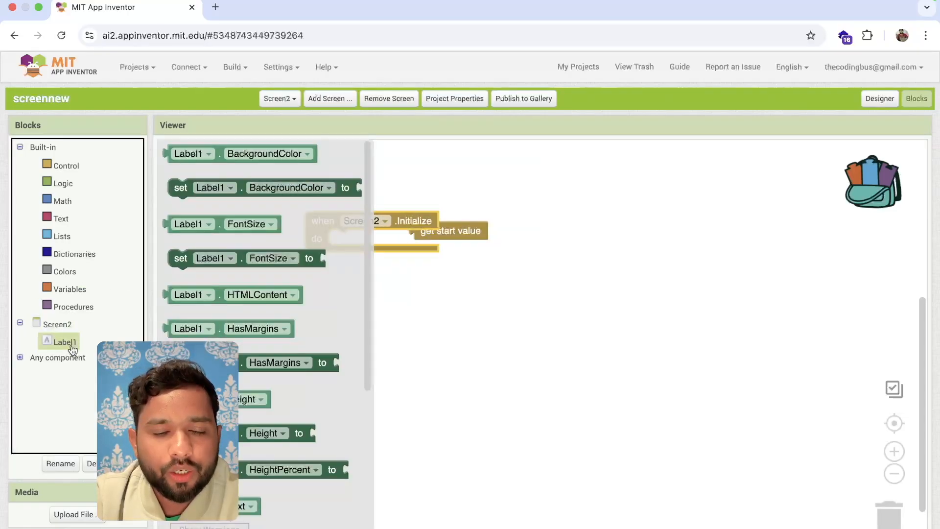
{"action": "scroll", "scroll_direction": "down", "scroll_amount": 3}
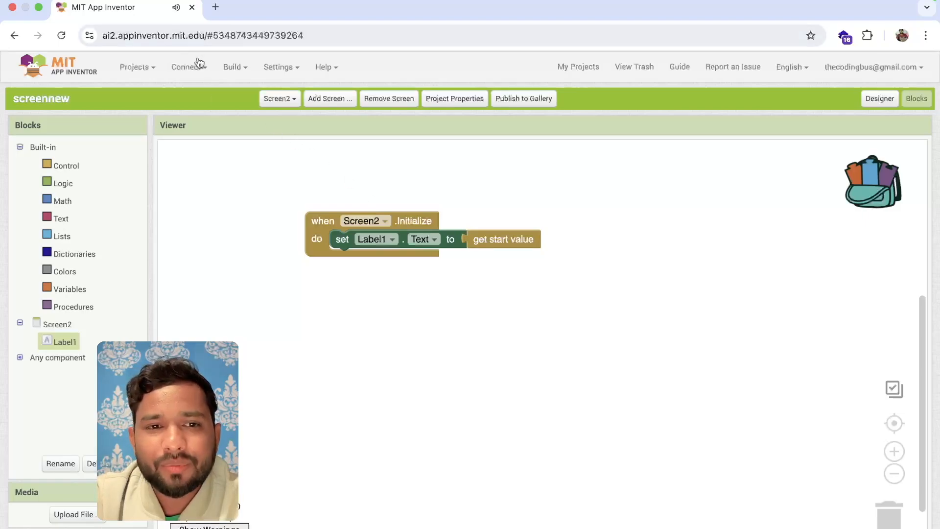
{"action": "left_click", "coordinate": [186, 66]}
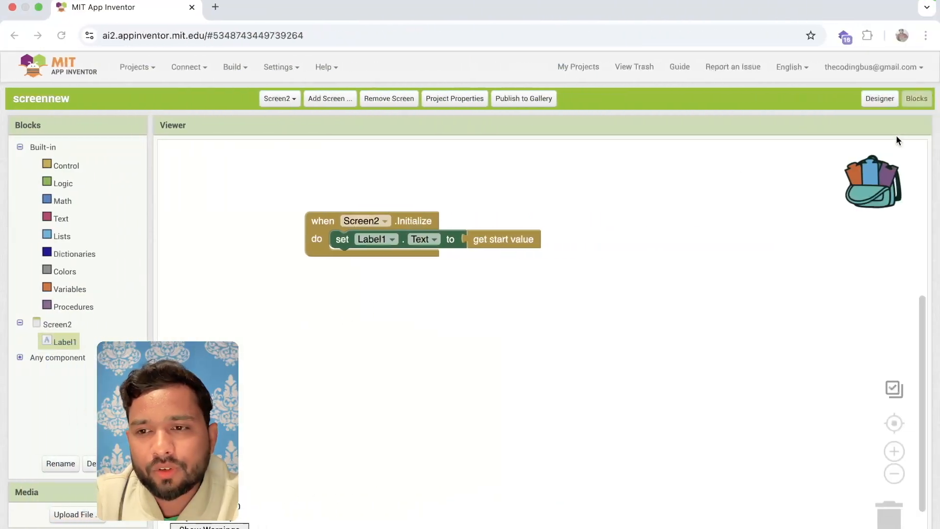
- Run the app in the emulator, tap Go To Screen 2, then return to Screen2's Designer
{"action": "left_click", "coordinate": [278, 98]}
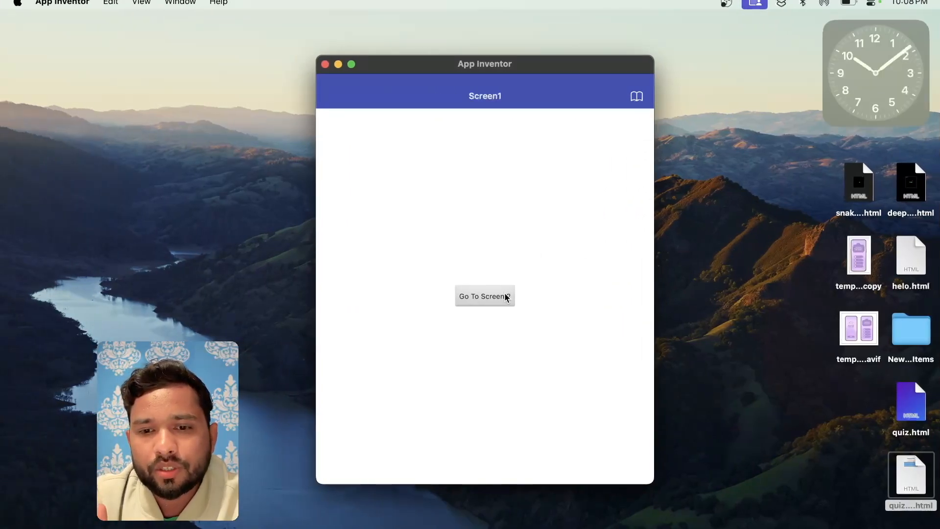
{"action": "left_click", "coordinate": [484, 296]}
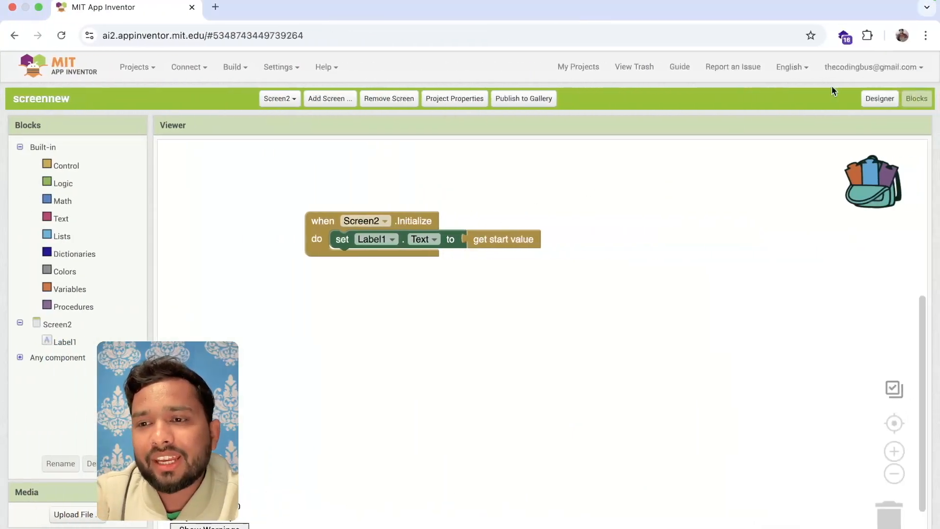
{"action": "left_click", "coordinate": [879, 99]}
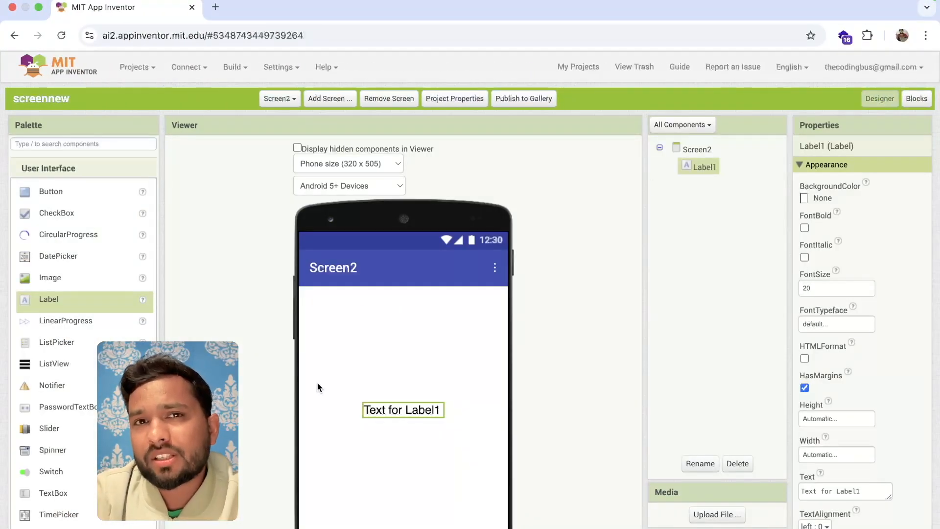